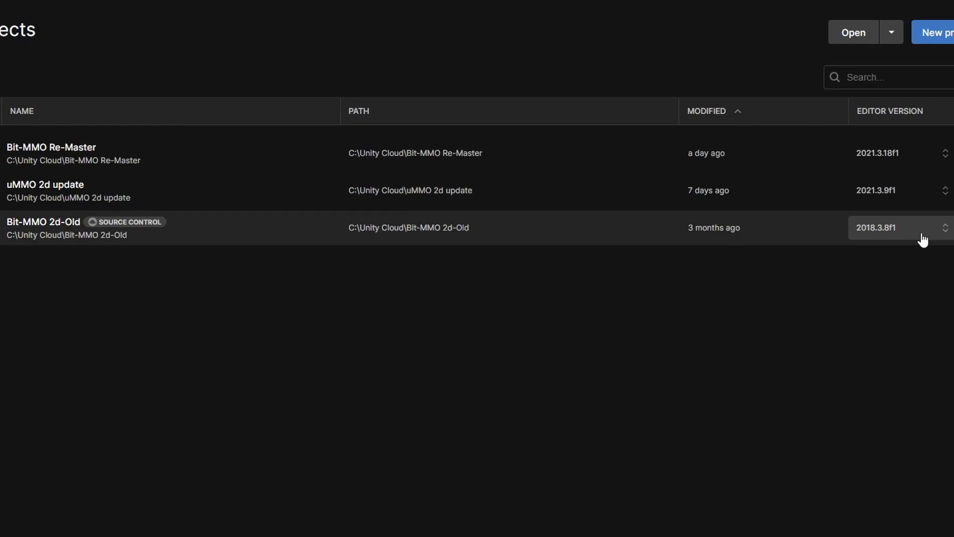
Change the Bit-MMO 2d-Old project's editor version to 2021.3.18f1 in Unity Hub
left_click(894, 228)
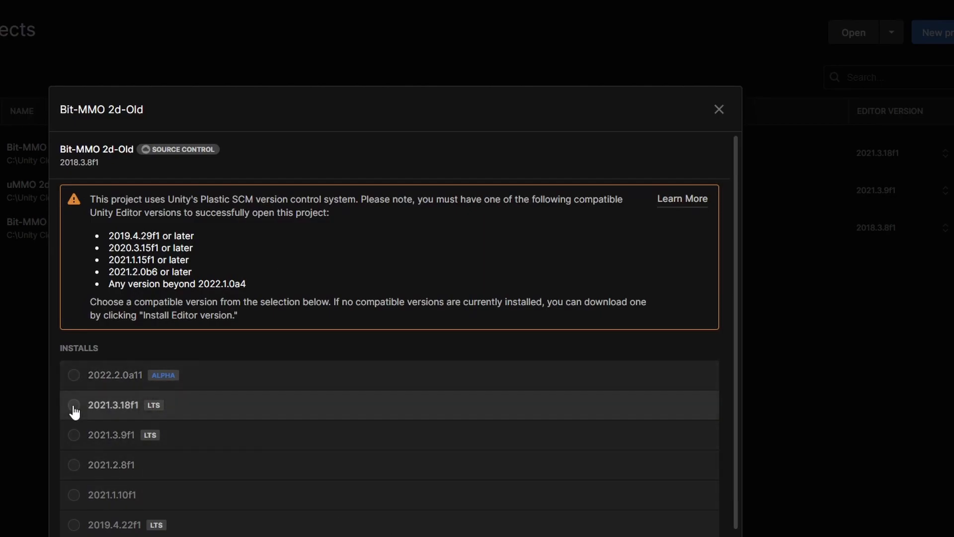
left_click(73, 404)
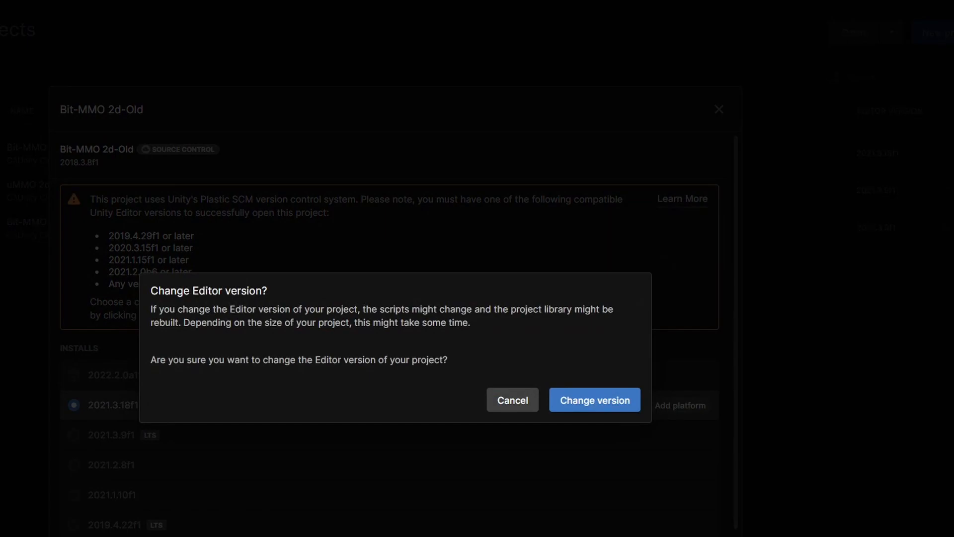
left_click(594, 400)
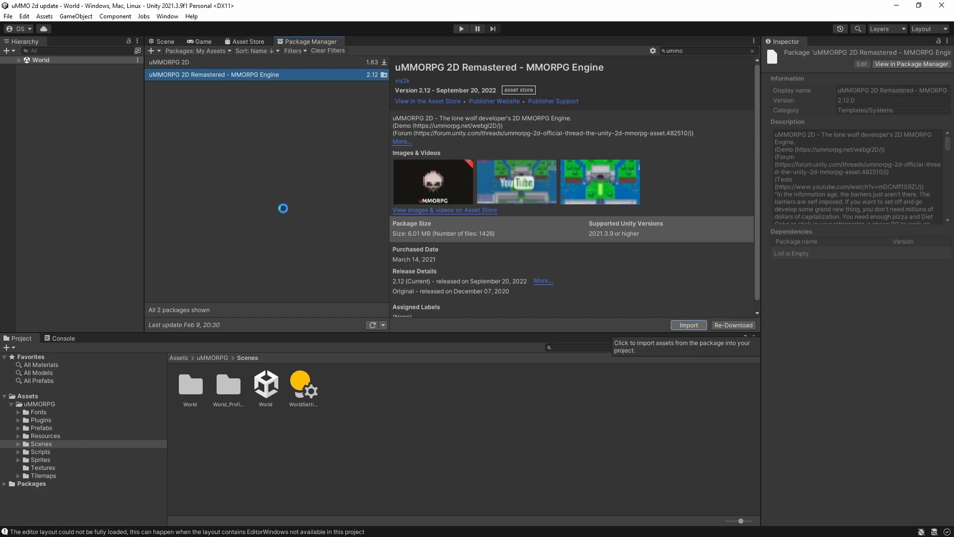
Import uMMORPG 2D Remastered with all files, installing its required dependencies
left_click(688, 324)
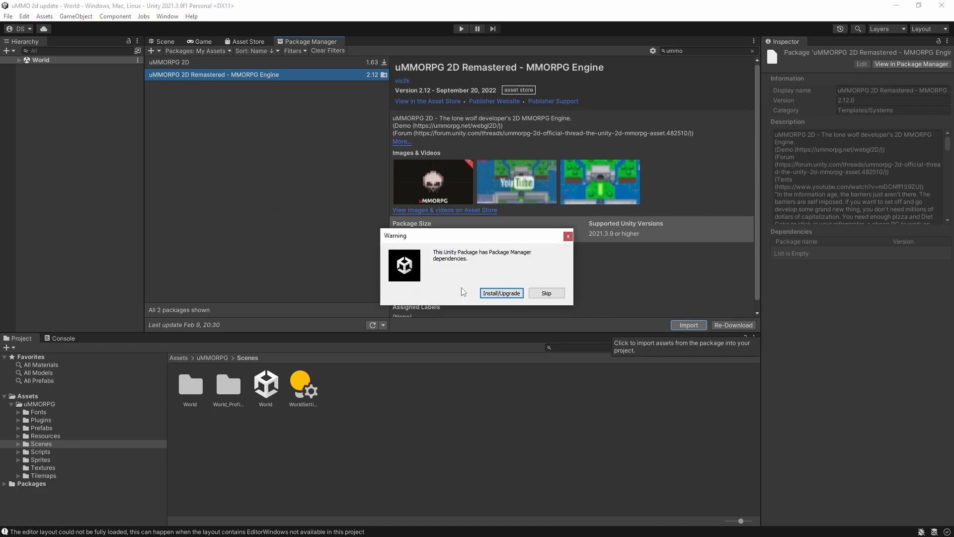
left_click(501, 292)
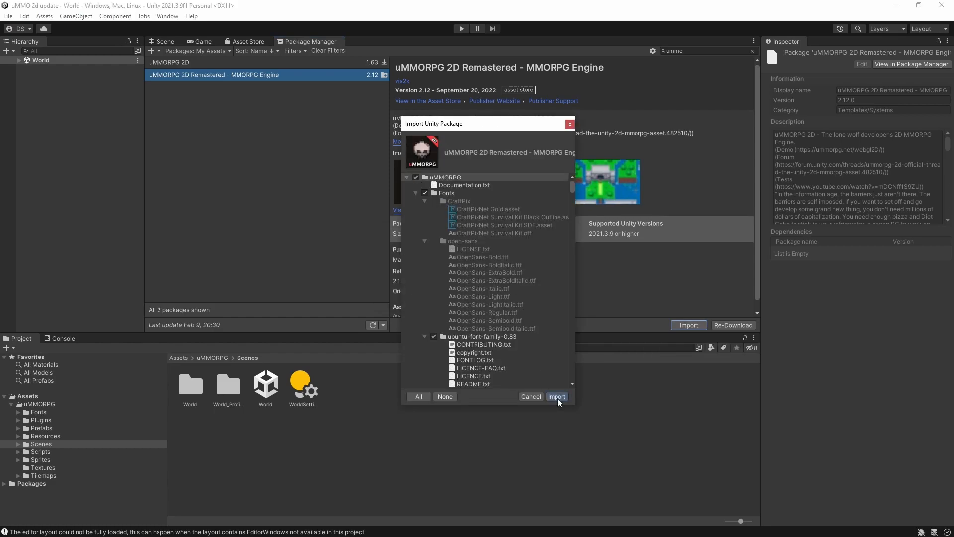
left_click(556, 396)
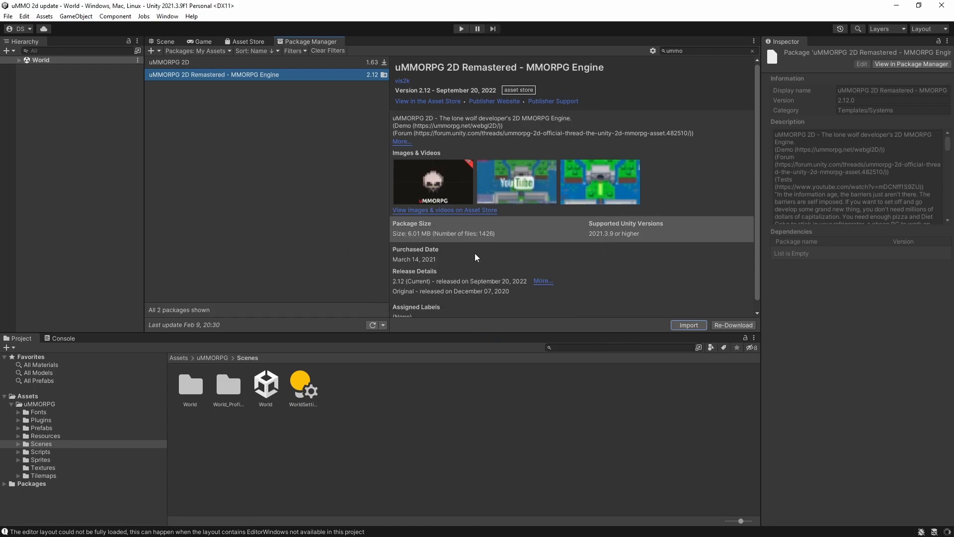
left_click(5, 60)
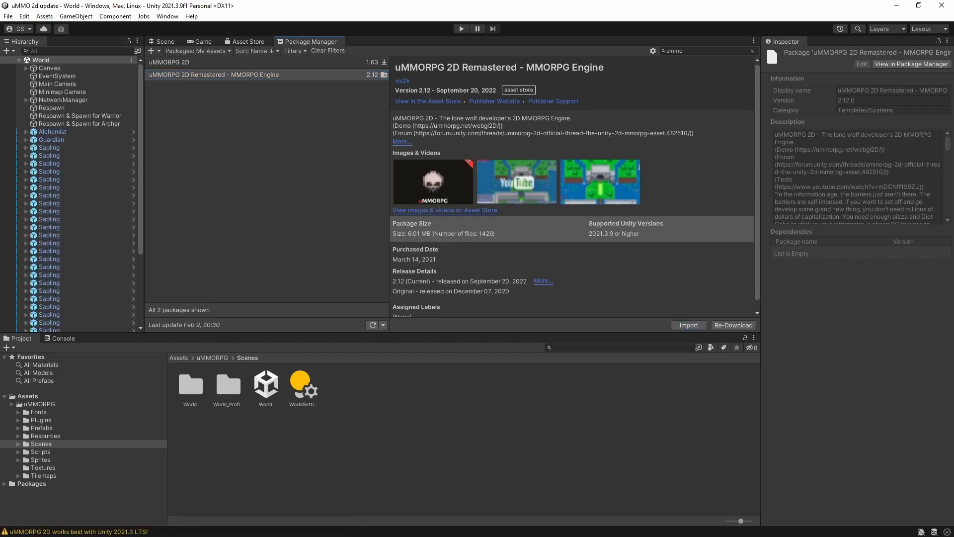
left_click(161, 41)
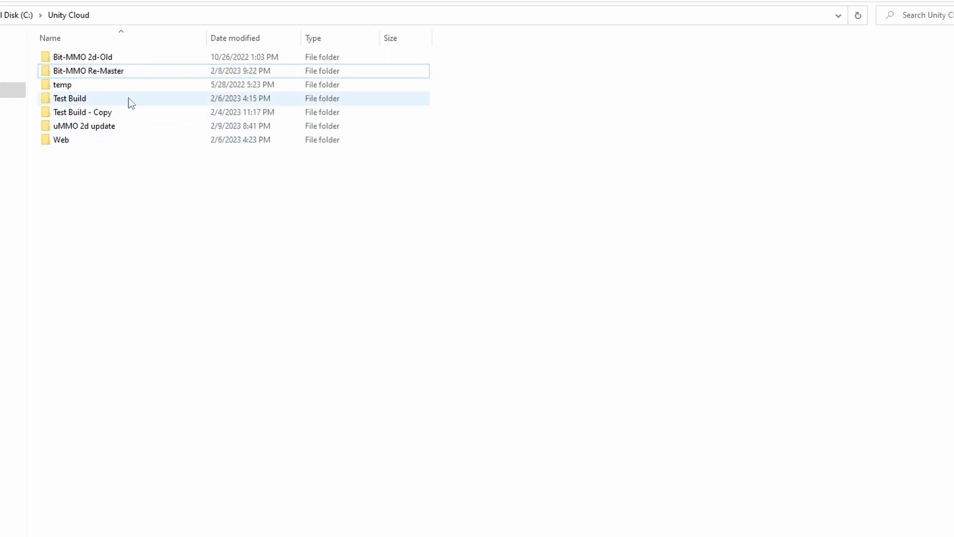
Select the uMMORPG folder in File Explorer for comparison
left_click(88, 71)
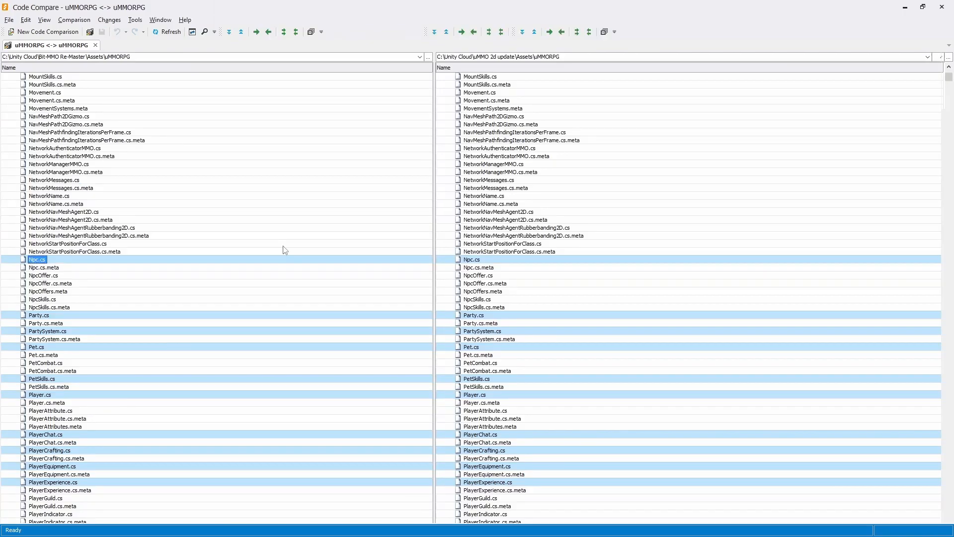
double_click(36, 260)
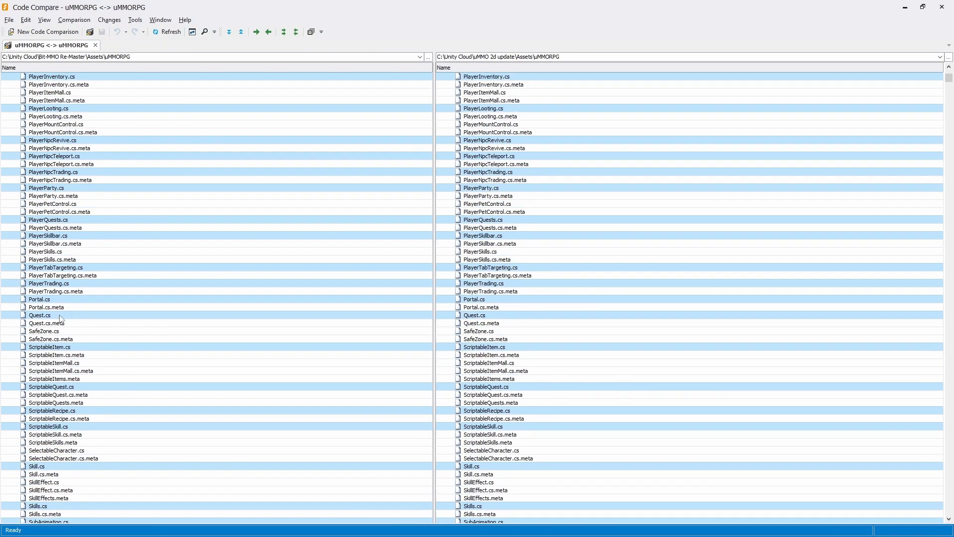
double_click(40, 315)
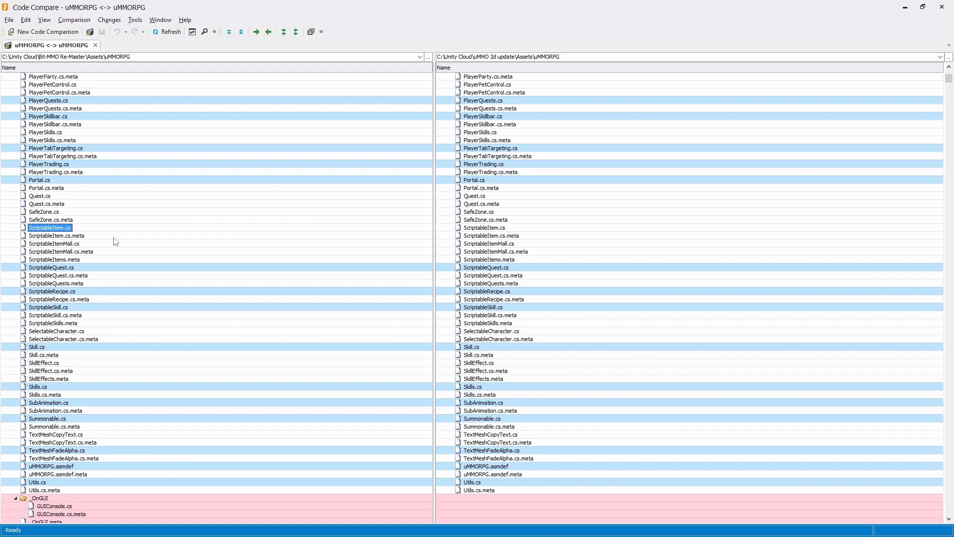
double_click(36, 481)
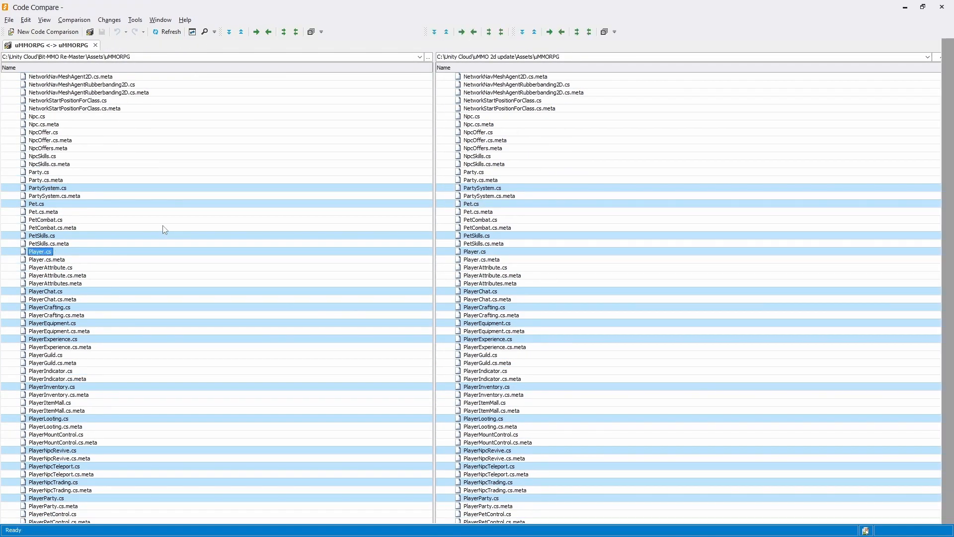
Open the Player.cs comparison and review it for DS custom blocks (camera, chain-skill, buff shop)
double_click(39, 251)
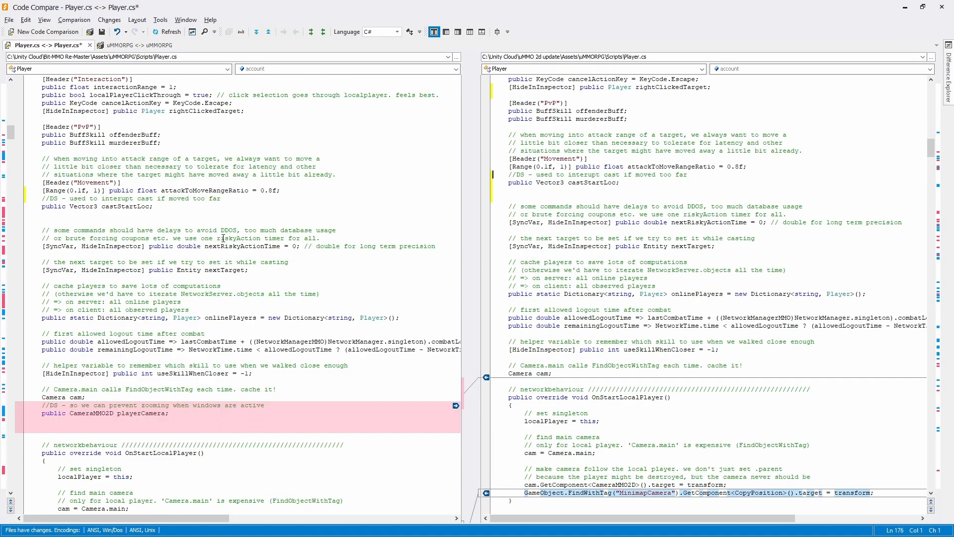
scroll("down", 3)
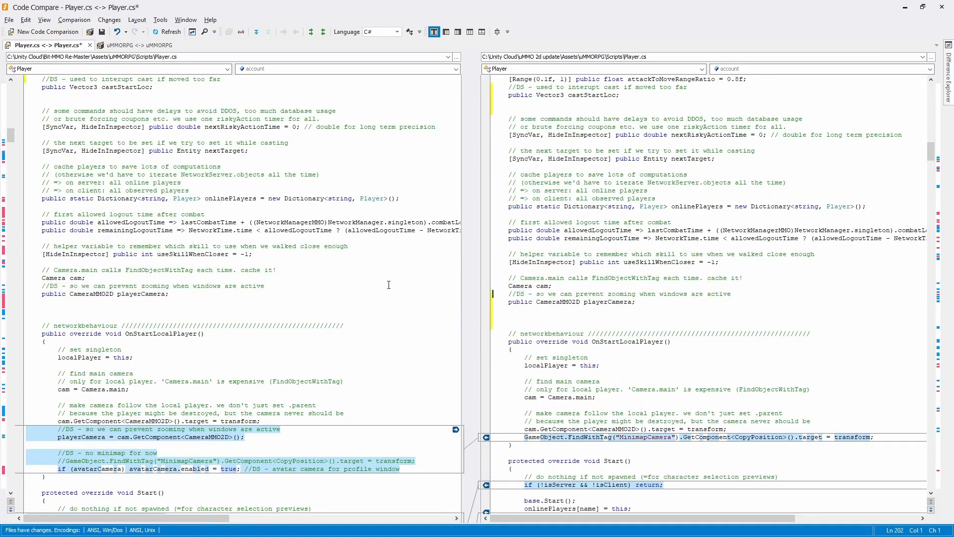
scroll("down", 3)
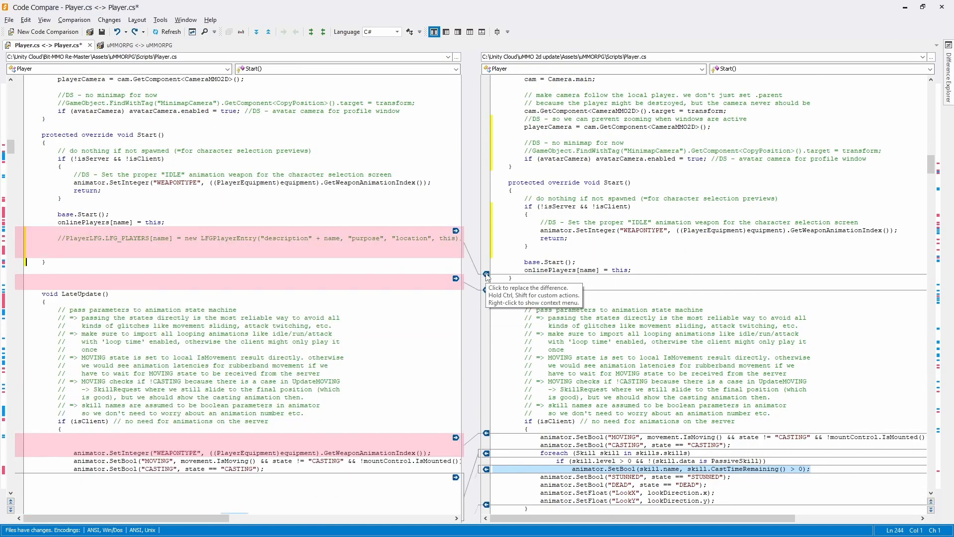
scroll("down", 3)
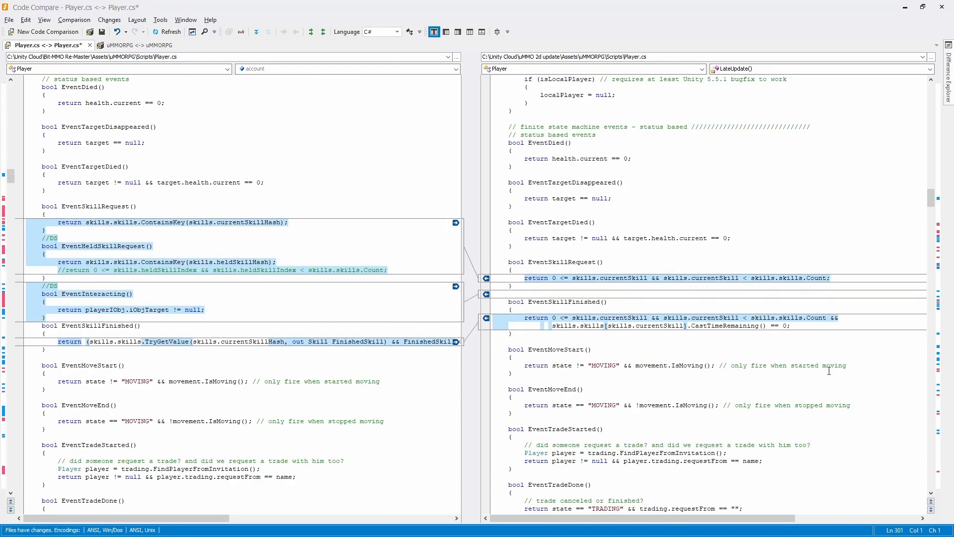
scroll("down", 3)
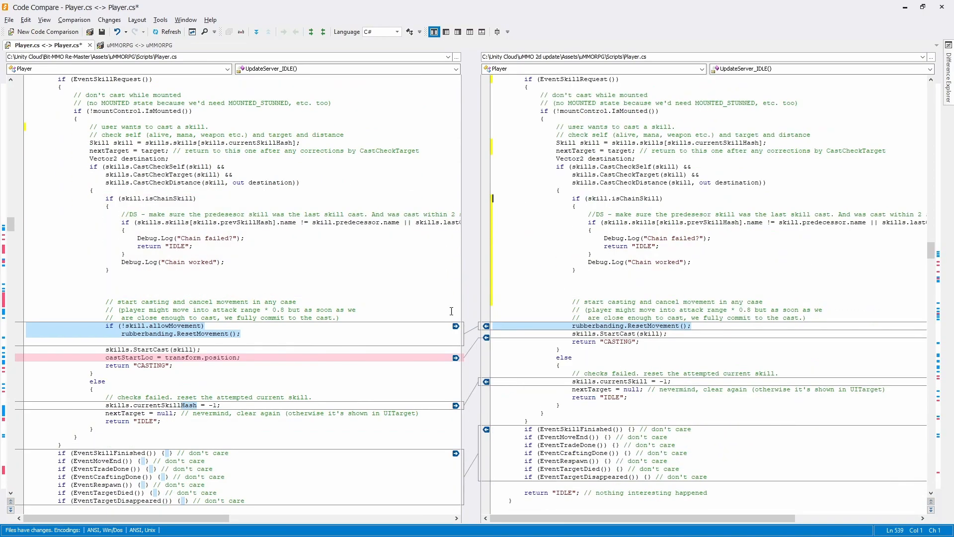
scroll("down", 3)
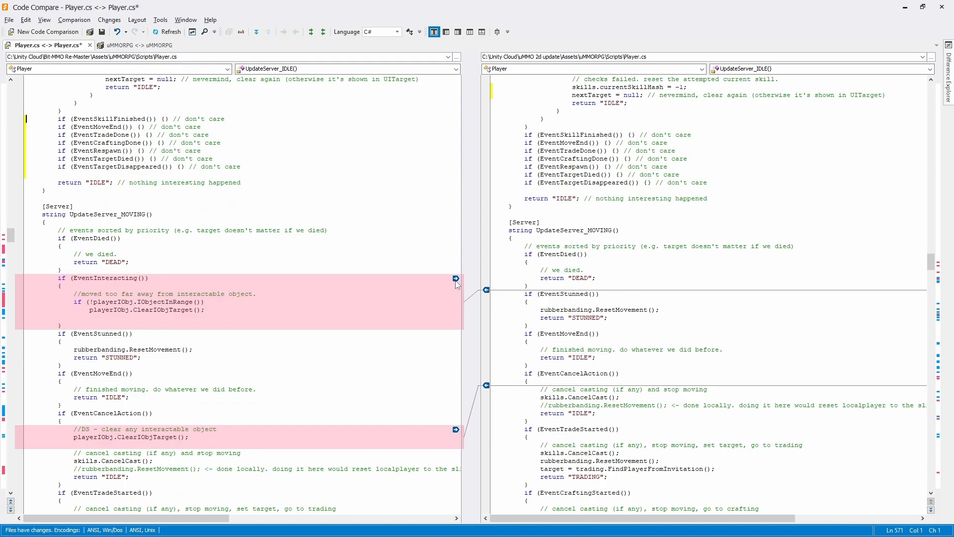
scroll("down", 3)
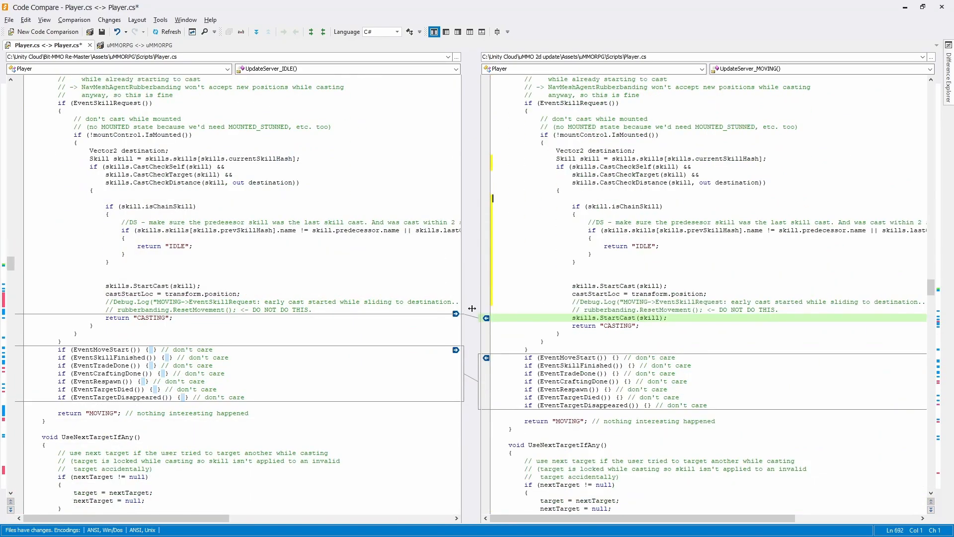
scroll("down", 3)
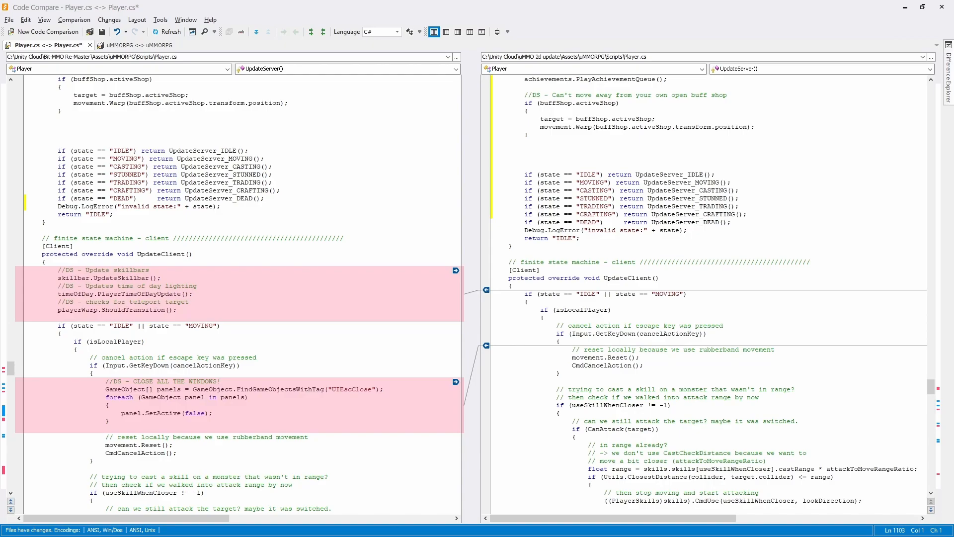
mouse_move(876, 355)
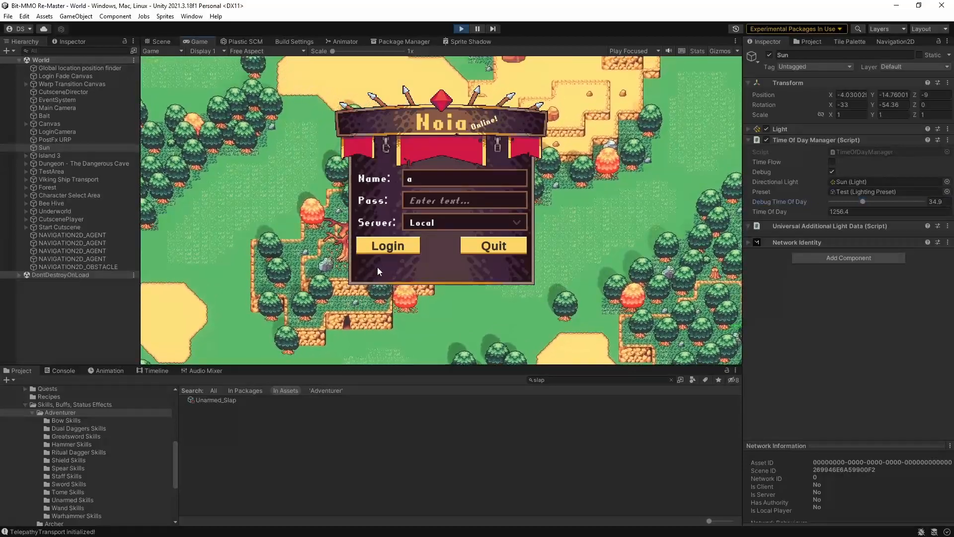
Log in, enter the world with the selected character, and raise Debug Time Of Day
left_click(387, 245)
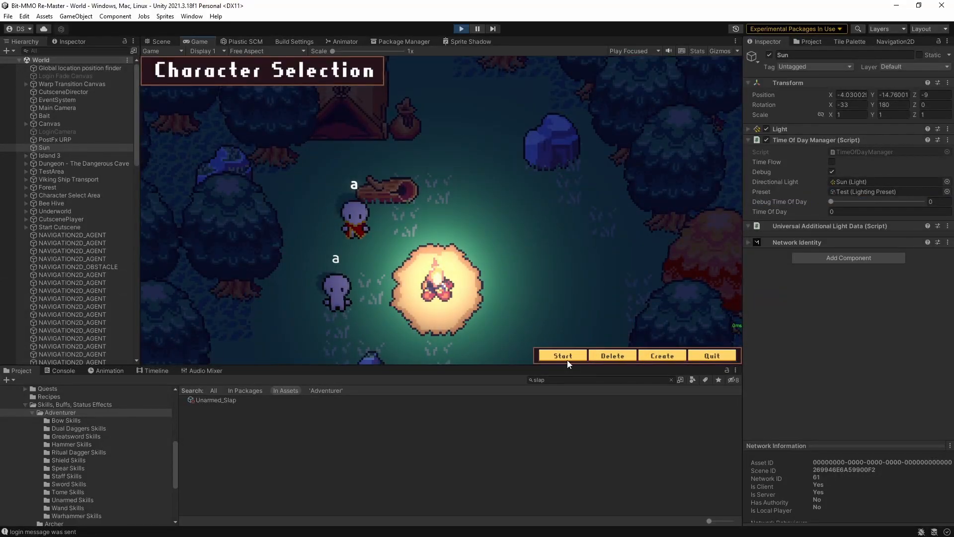
left_click(561, 355)
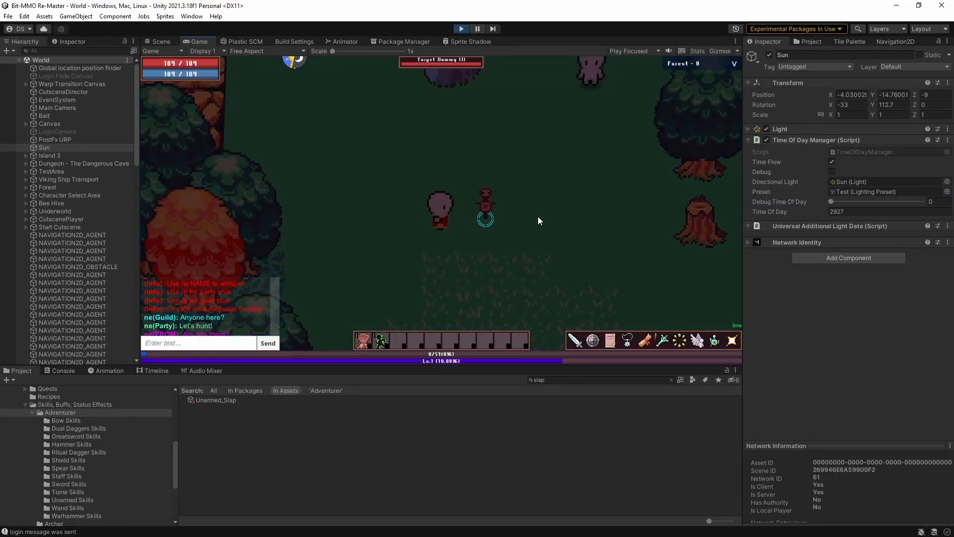
left_click_drag(831, 201, 864, 201)
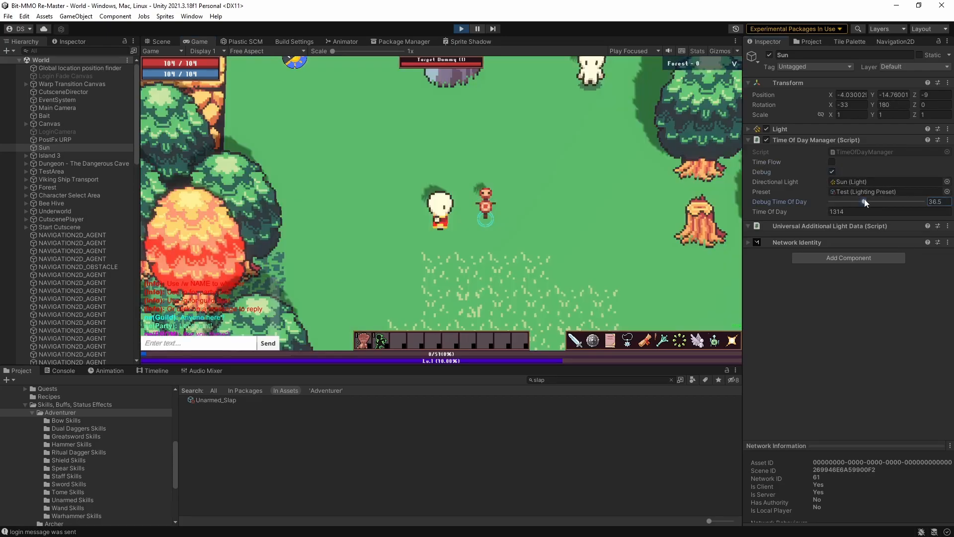
left_click(363, 339)
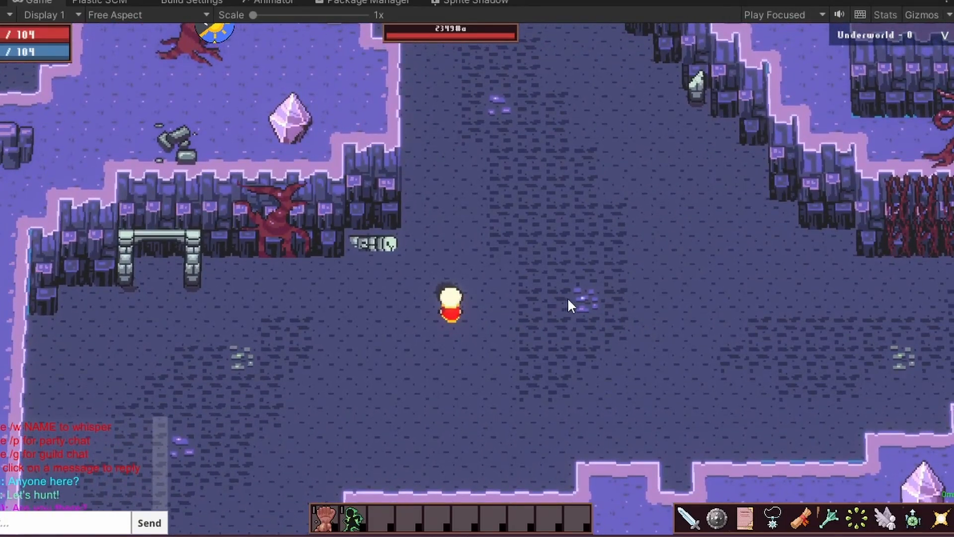
Stop Play mode to return to editing the Underworld tilemap
left_click(477, 29)
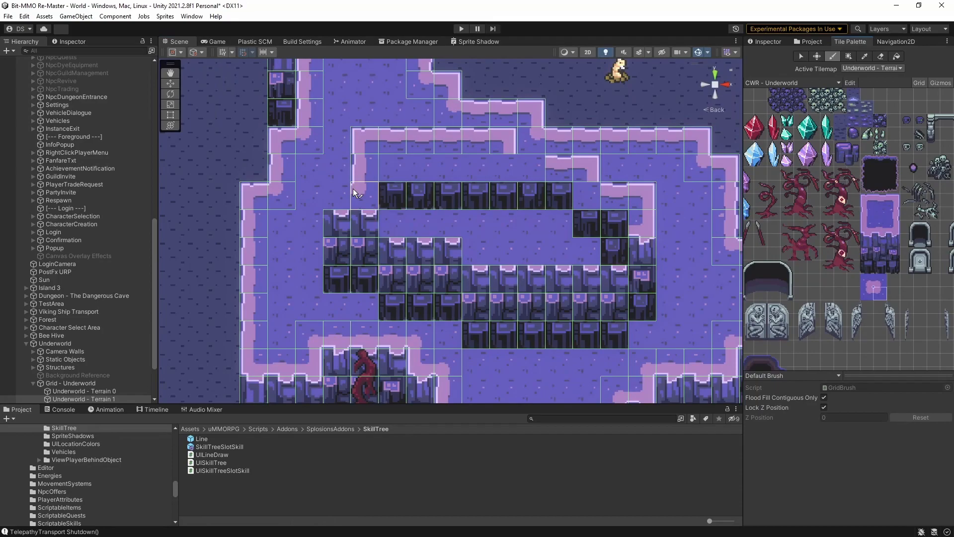